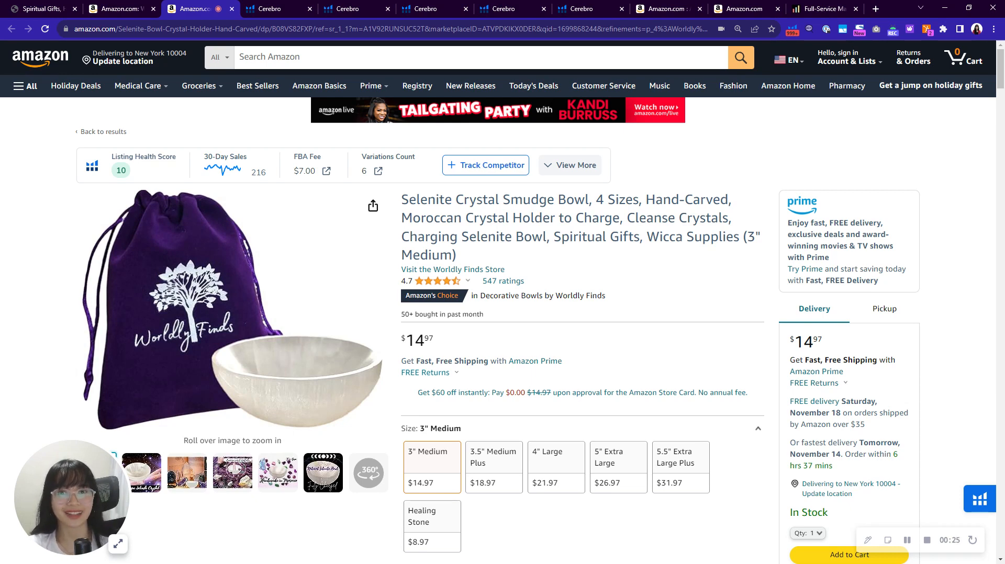
Step: Switch to the Cerebro tab for ASIN B08VS82FXP, listing 742 keywords with search volumes
click(269, 8)
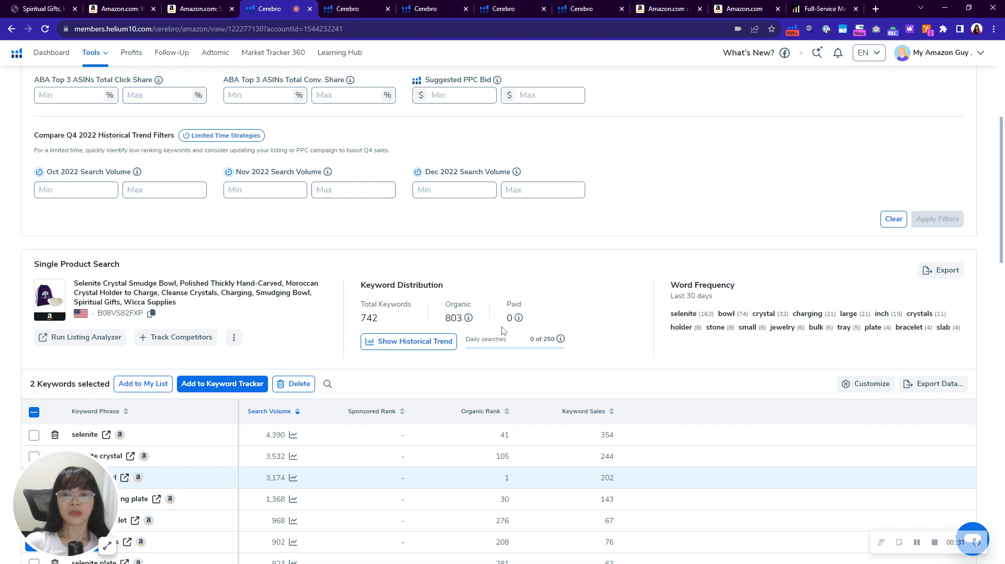
mouse_move(446, 323)
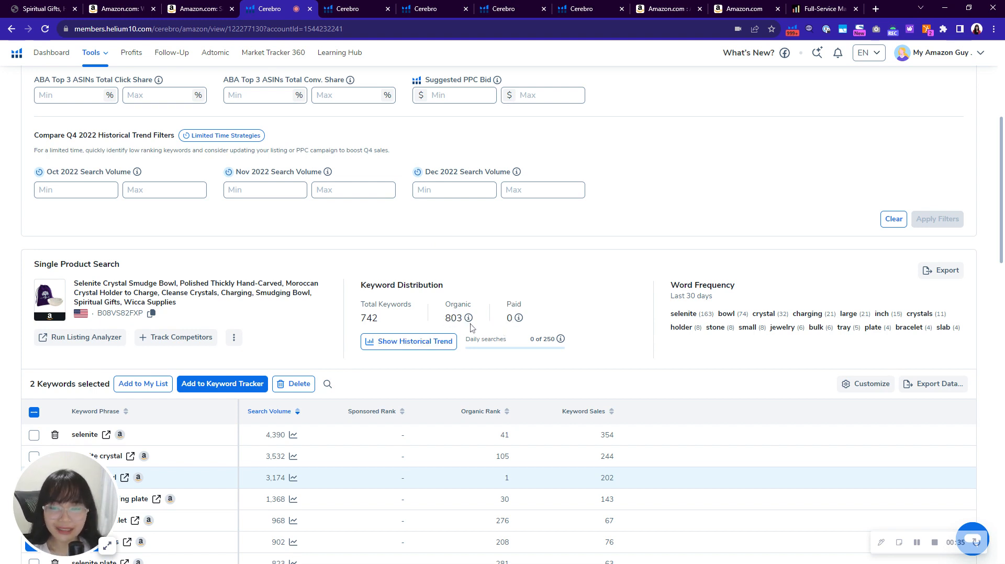
mouse_move(468, 318)
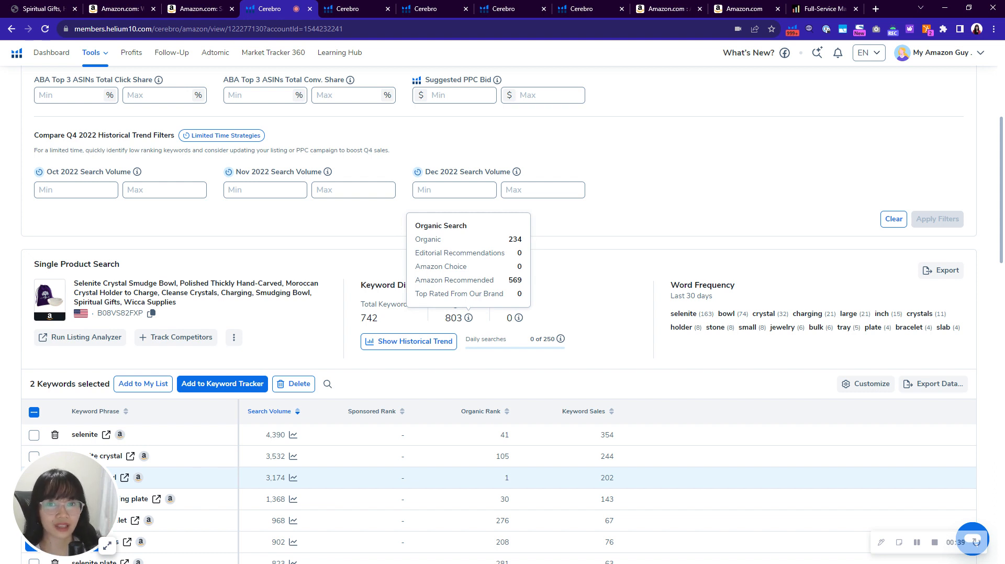
mouse_move(506, 328)
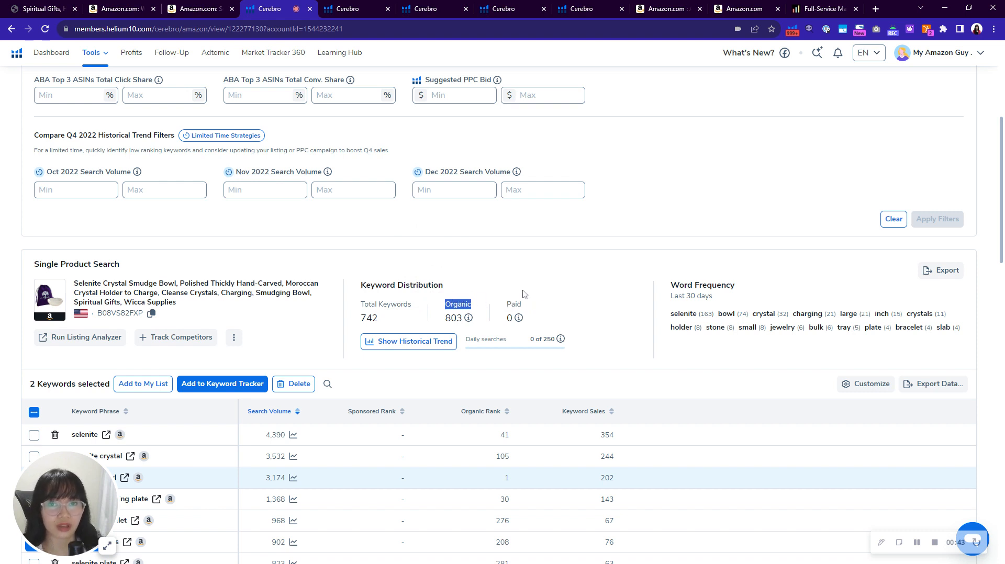
mouse_move(542, 293)
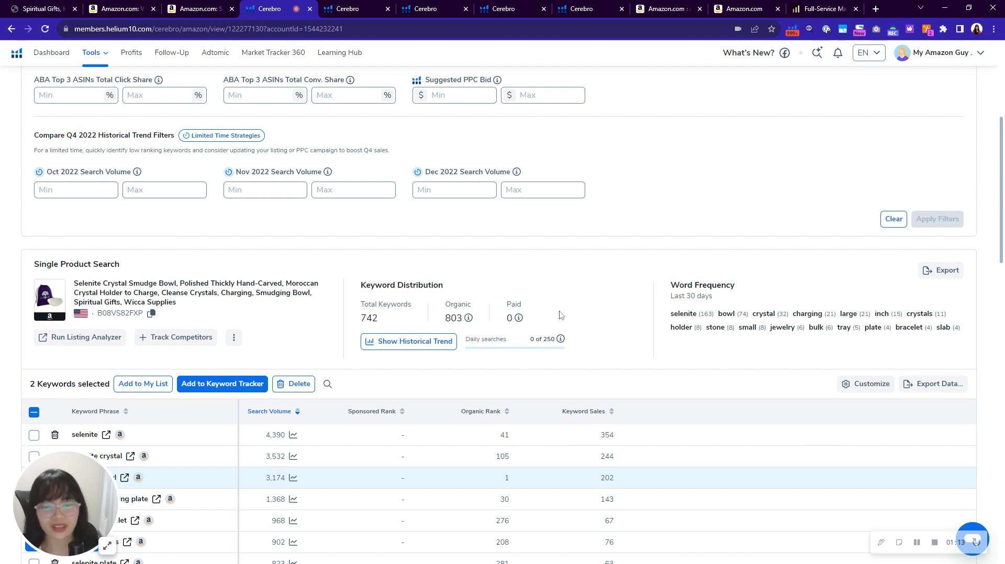
scroll(down, 3)
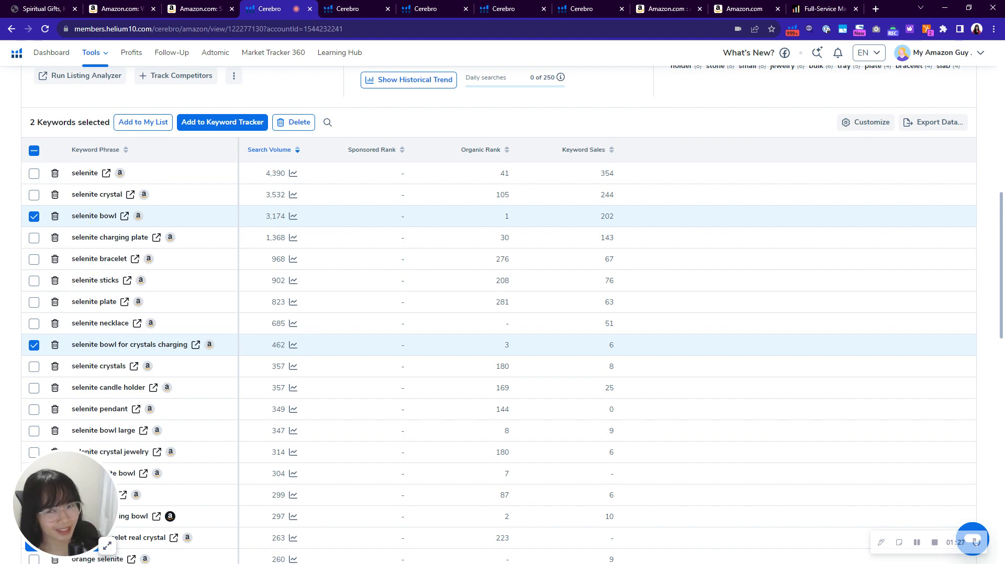
mouse_move(467, 382)
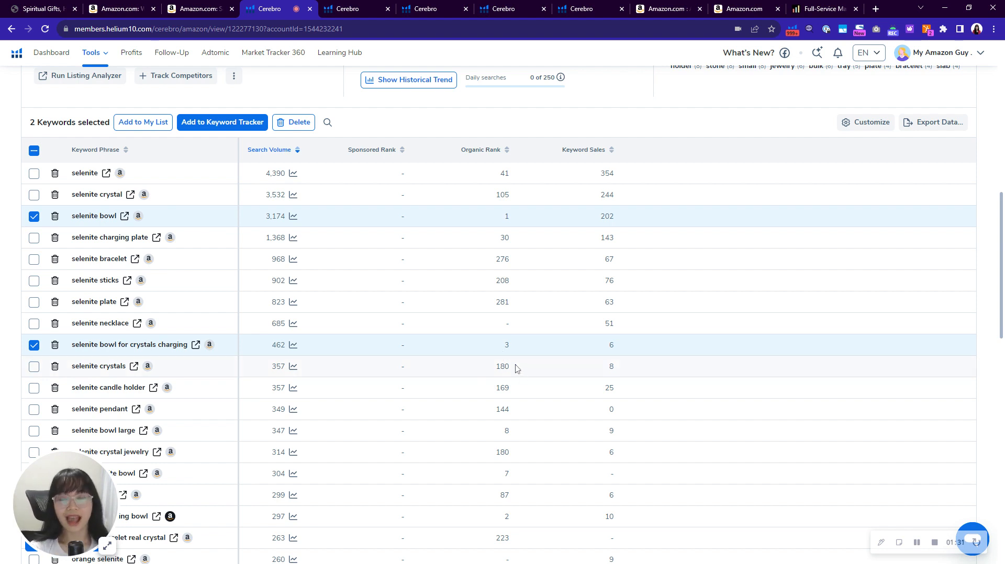
mouse_move(503, 357)
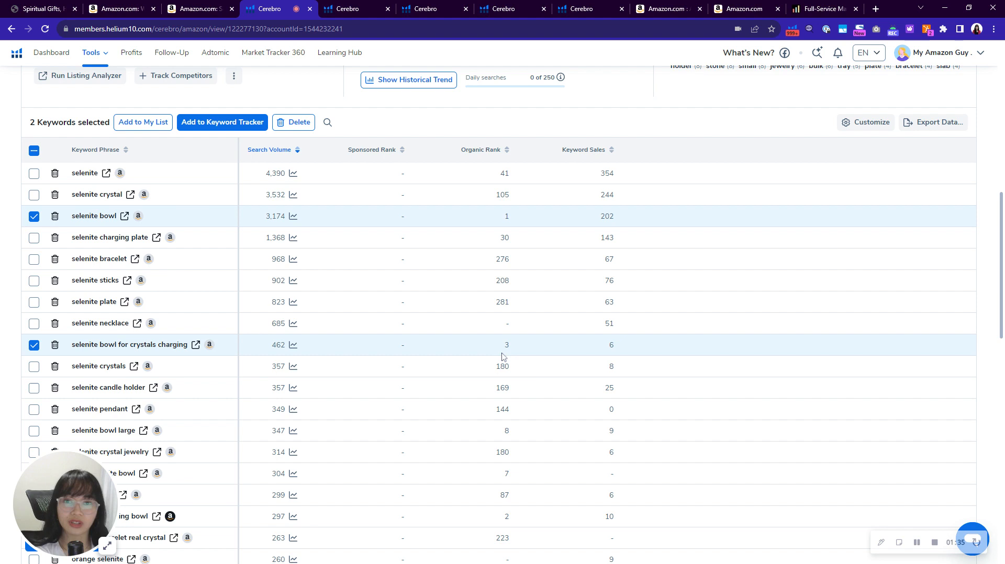
mouse_move(402, 354)
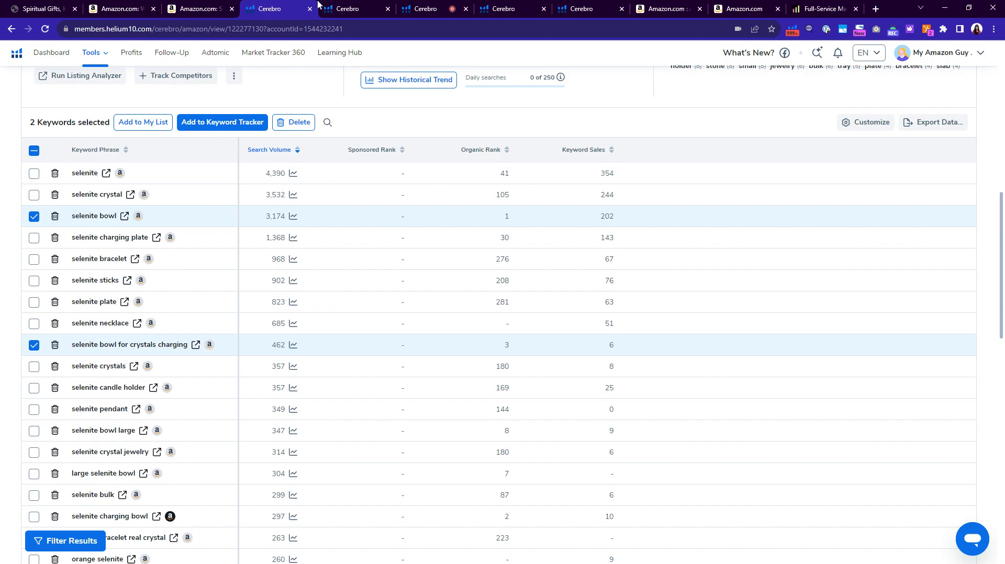
Step: Scroll through the competitor's filtered keyword table (organic rank 1–50, 166 keywords)
scroll(up, 3)
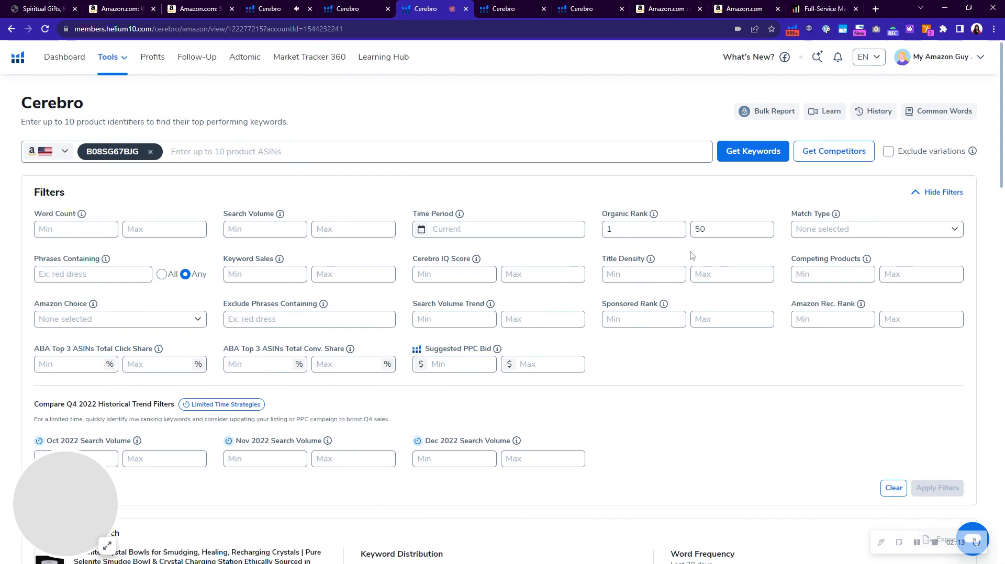
scroll(down, 3)
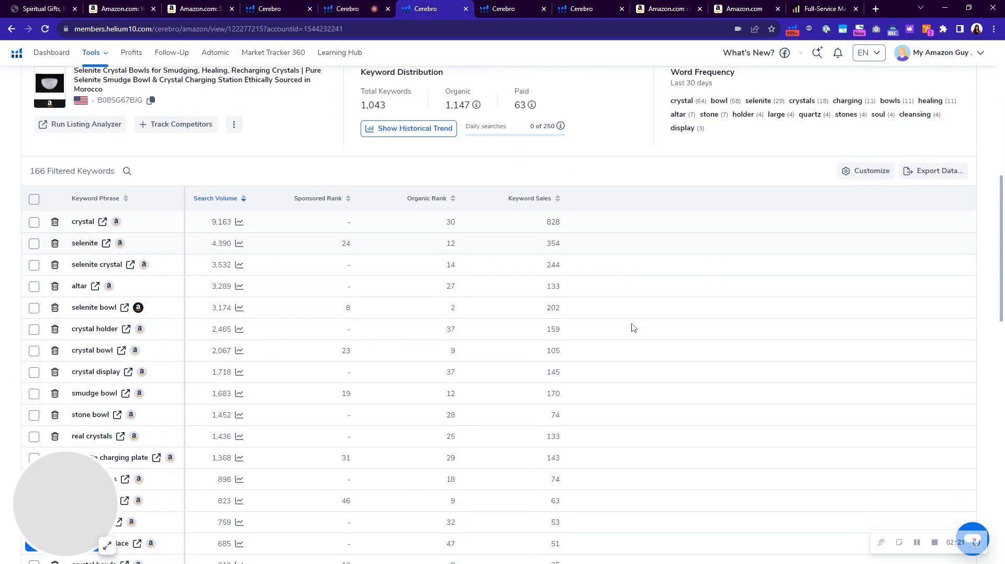
scroll(down, 3)
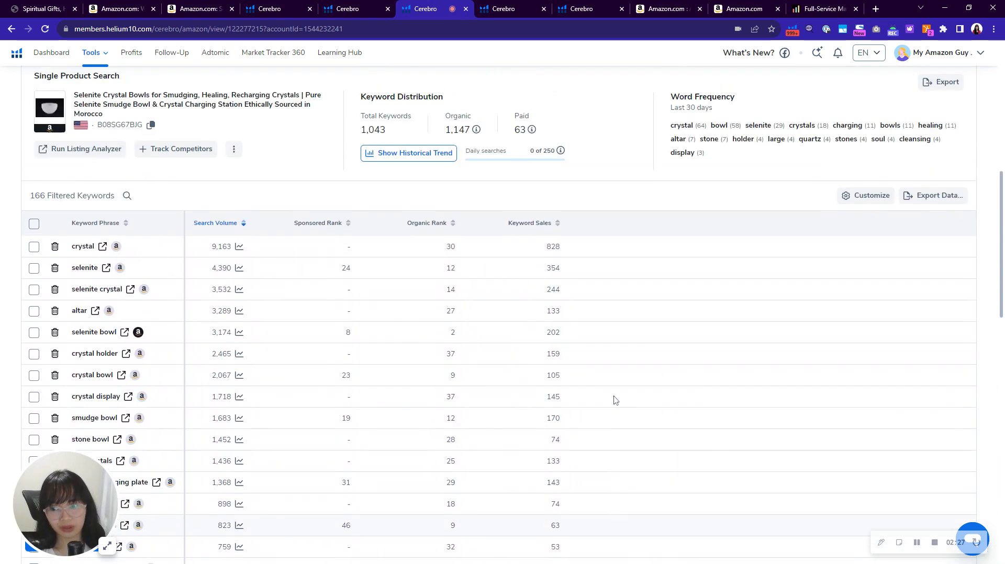
scroll(down, 3)
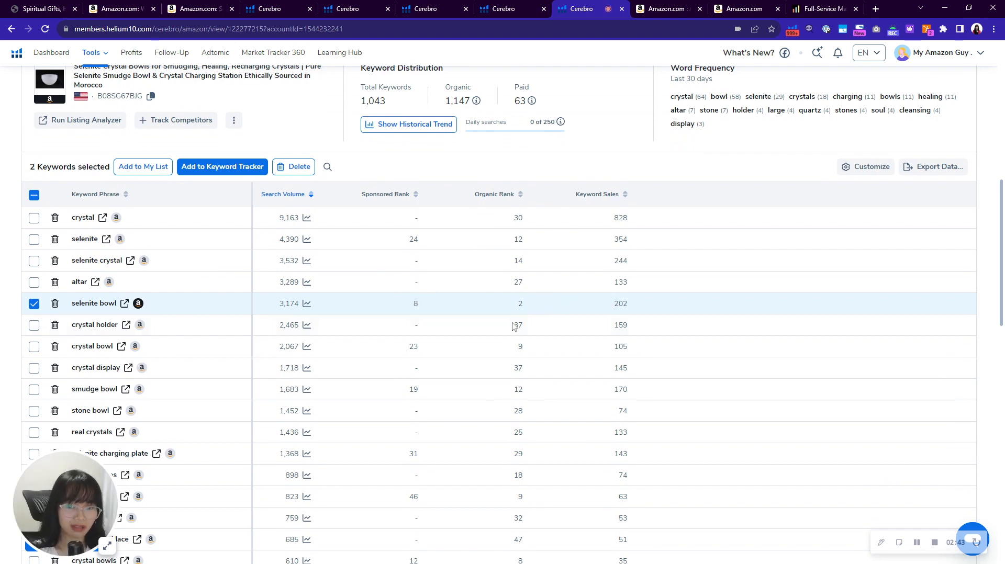
mouse_move(415, 303)
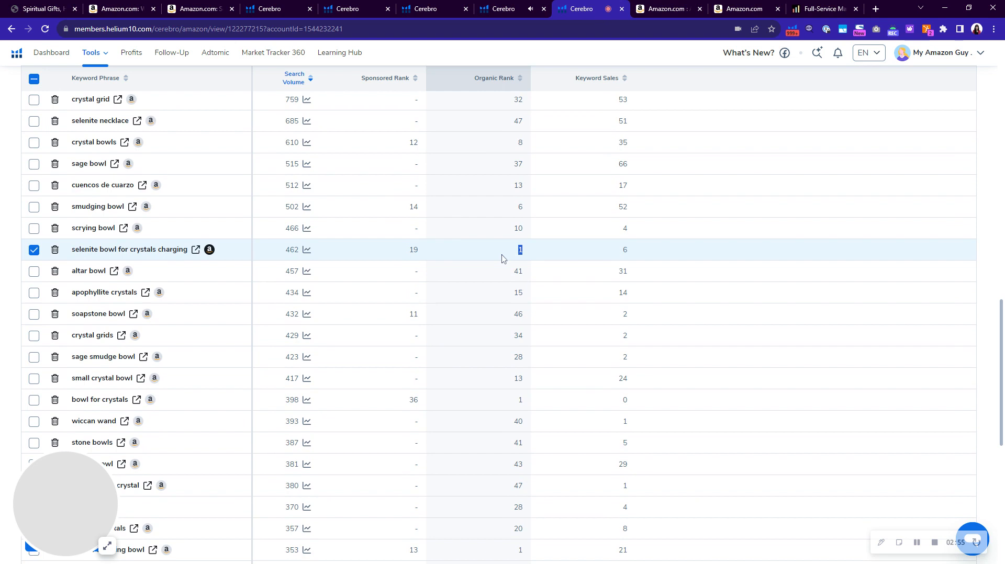
mouse_move(216, 262)
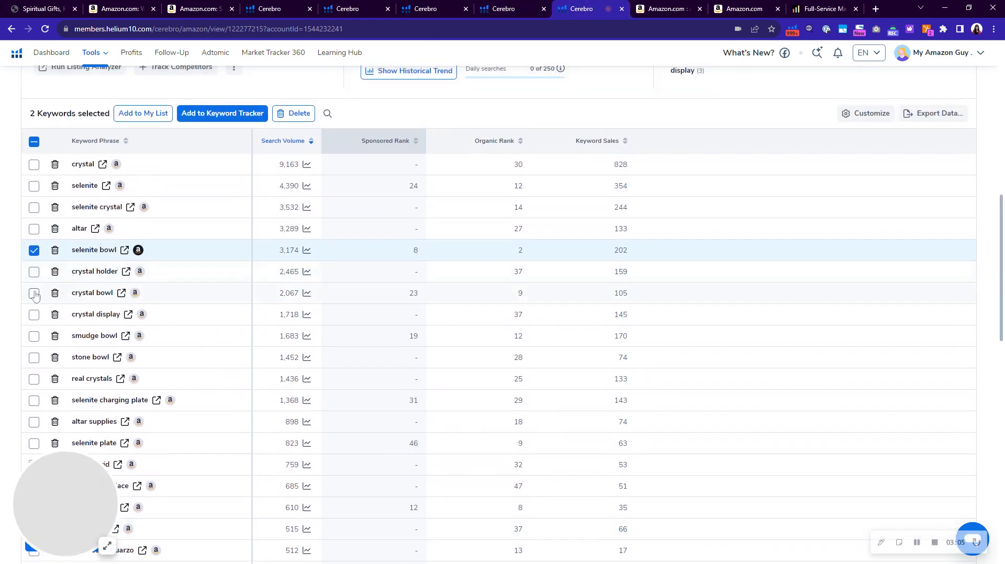
Step: Mark the crystal bowl and smudge bowl keywords, then open the Worldly Finds selenite bowl listing
click(34, 294)
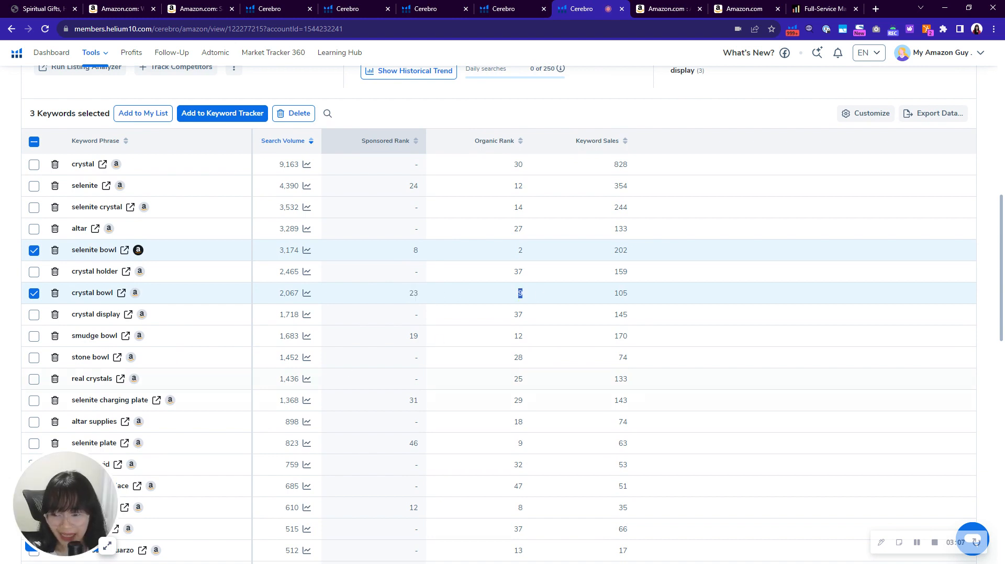
click(34, 336)
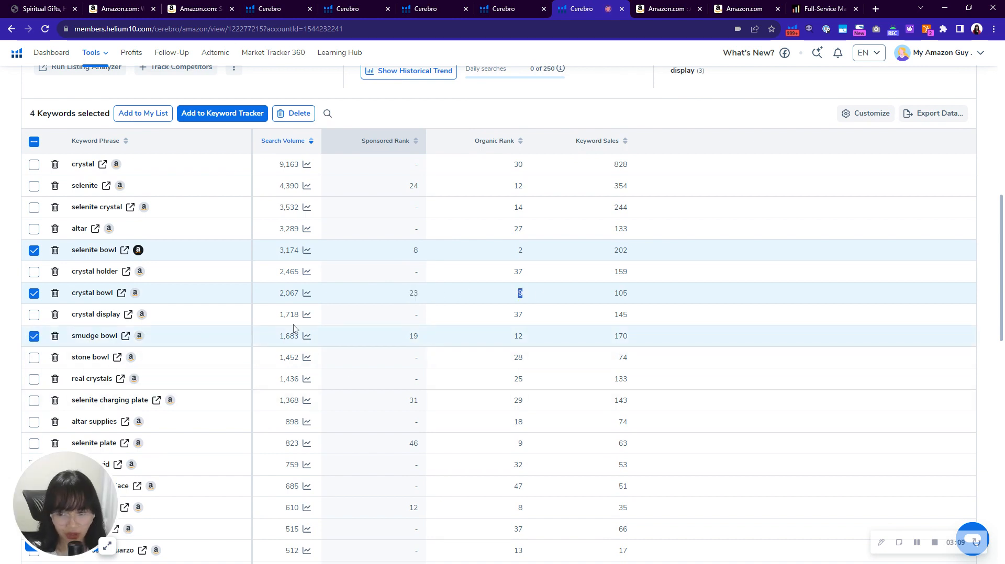
scroll(down, 3)
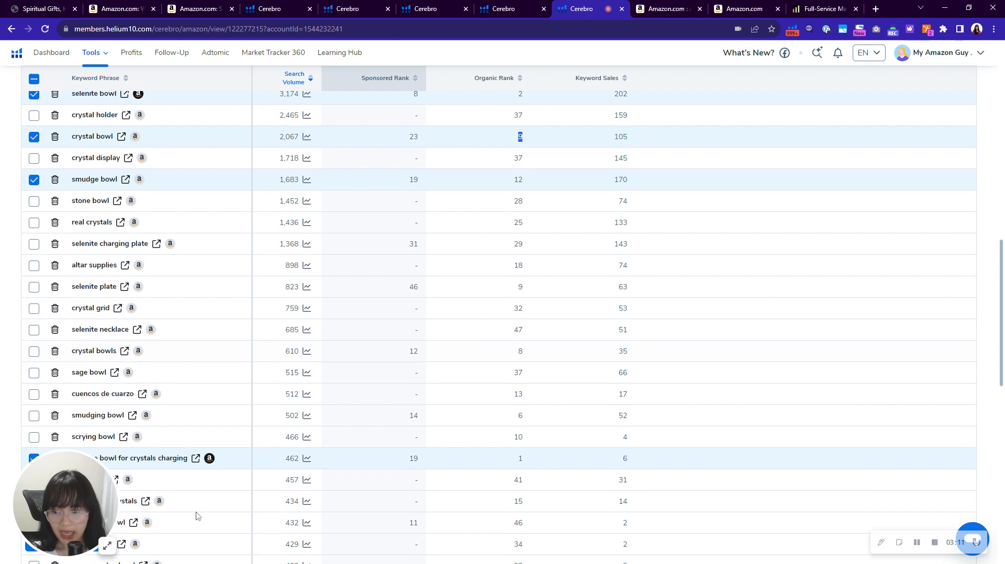
click(34, 351)
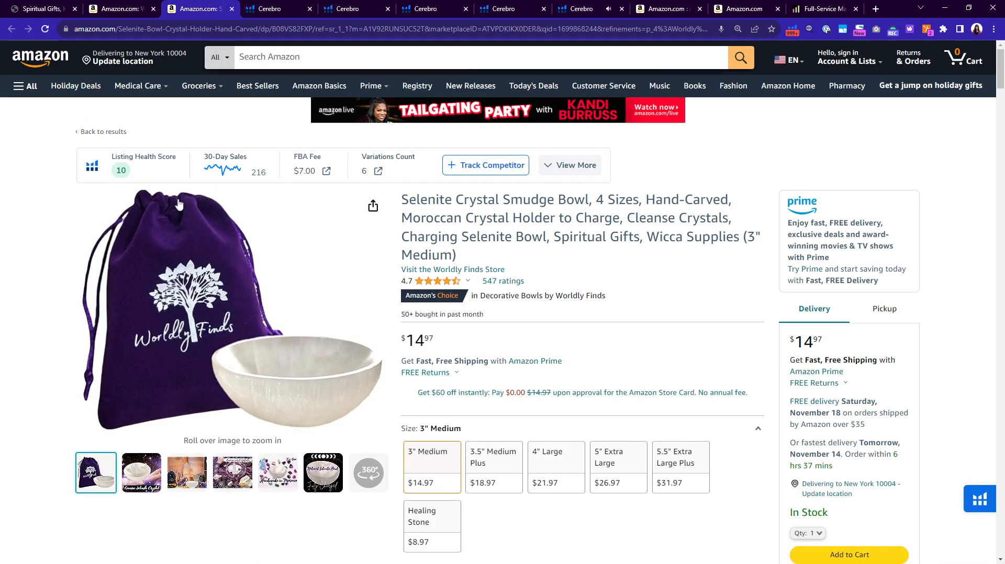
Step: Show the listing's health score breakdown: score 10 with image, text and review checks passing
click(570, 165)
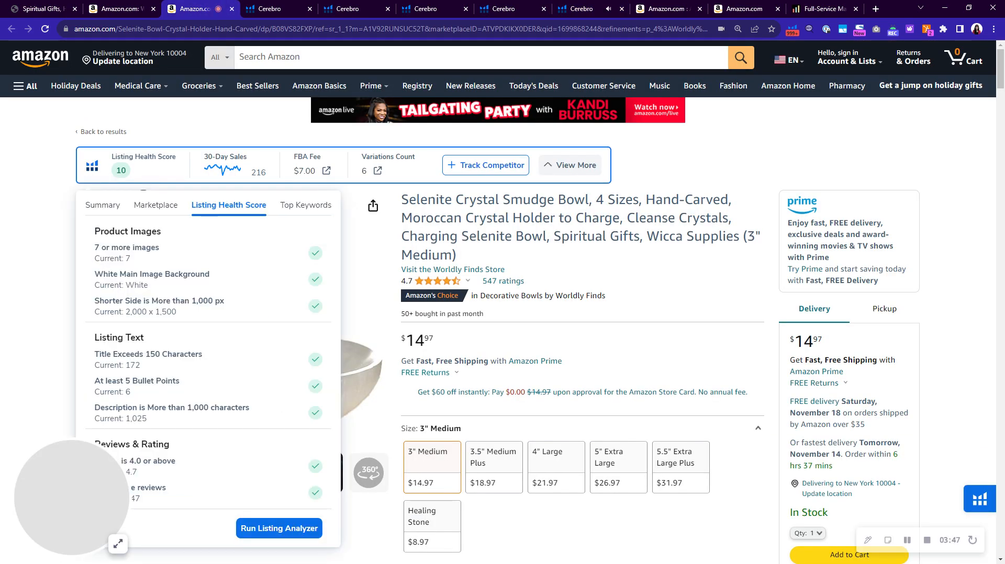
scroll(down, 3)
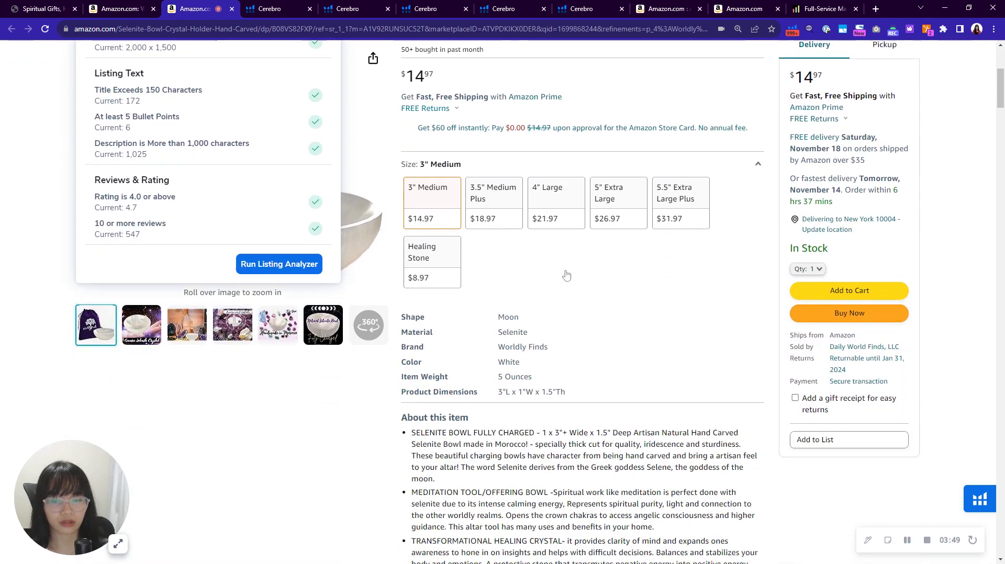
scroll(down, 3)
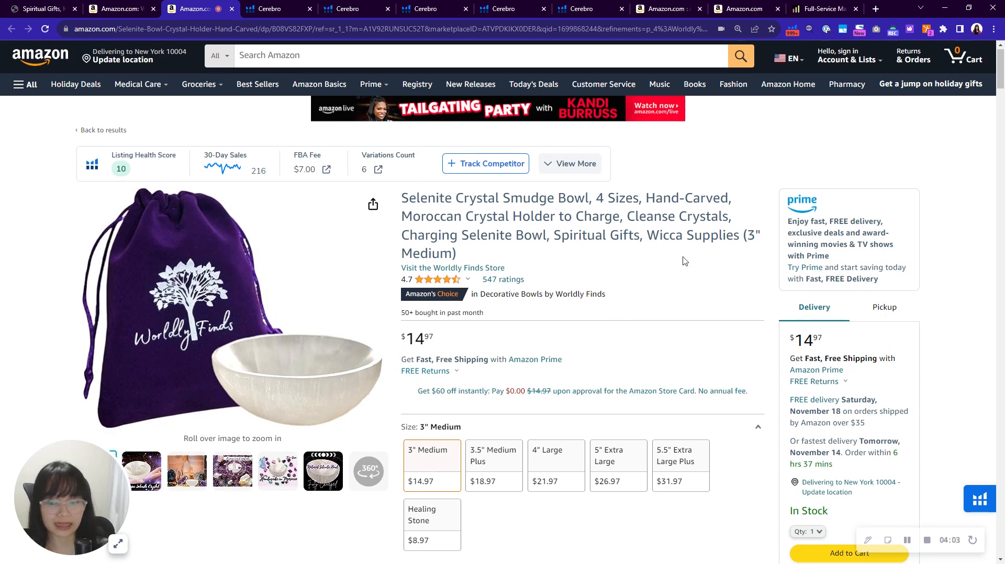
Step: View the Energizes Crystals, purple bag and Natural Selenite Bowl gallery images
scroll(down, 3)
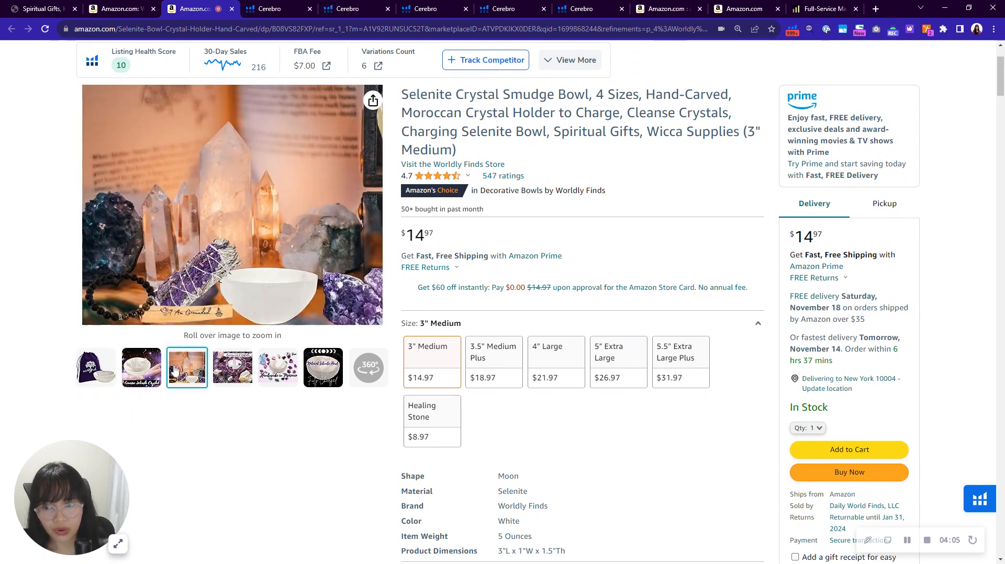
click(232, 368)
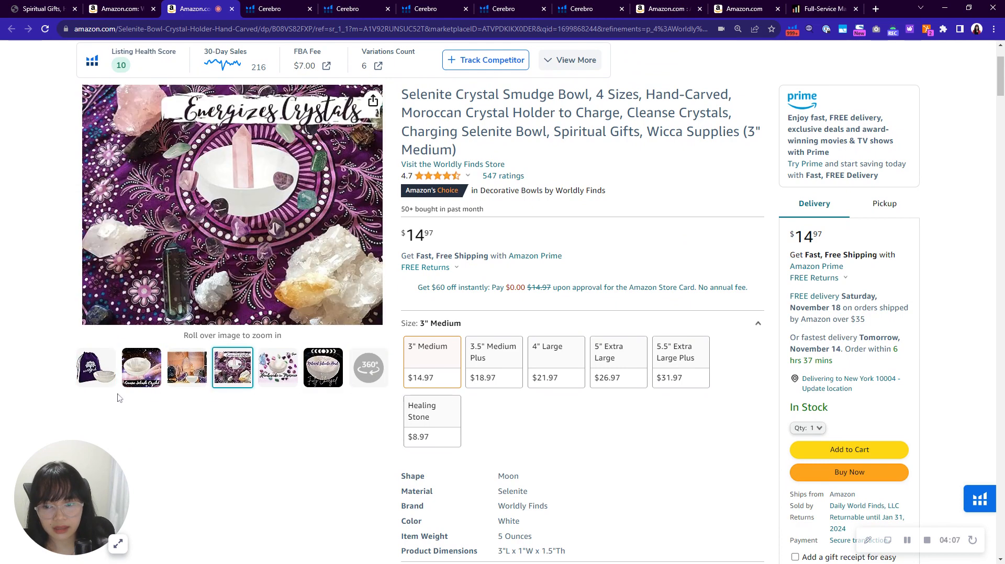
click(96, 367)
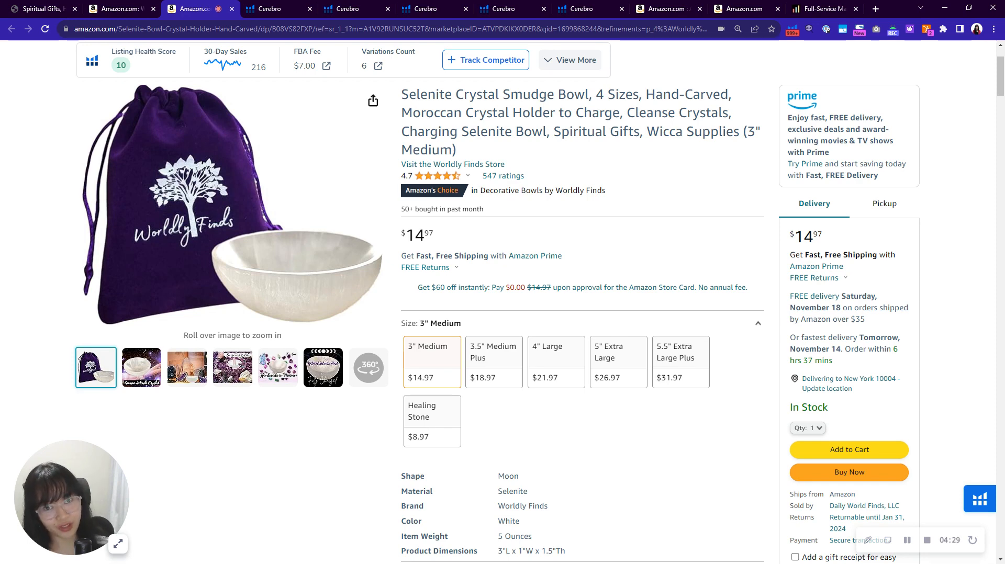
click(369, 368)
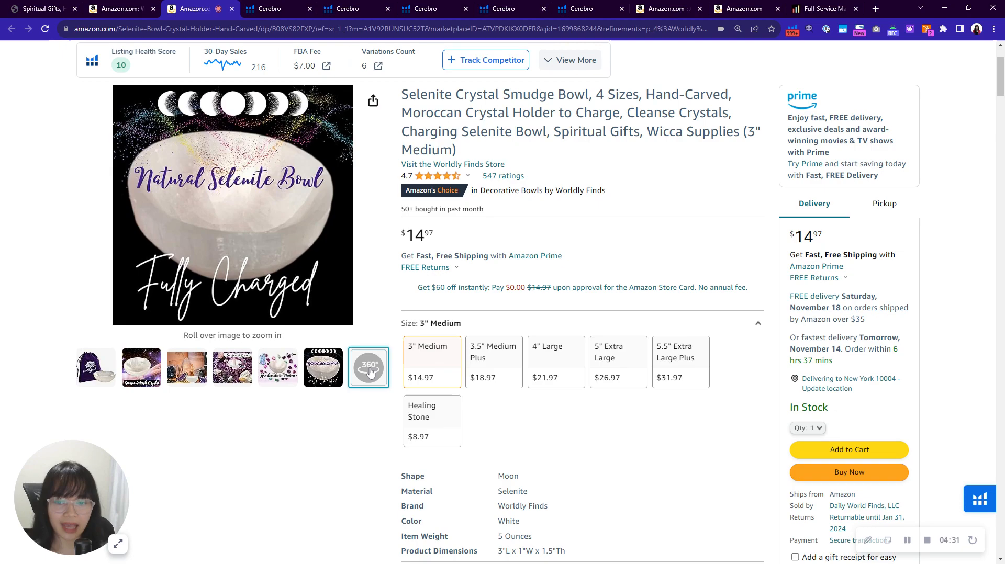
Step: Browse the Product Description and Product information sections, then return to the top
scroll(down, 3)
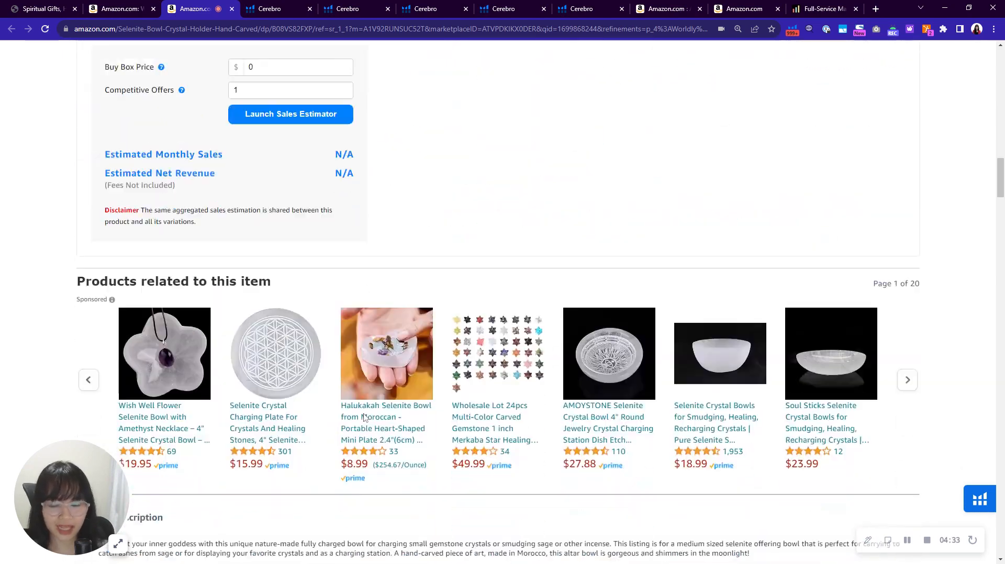
scroll(down, 3)
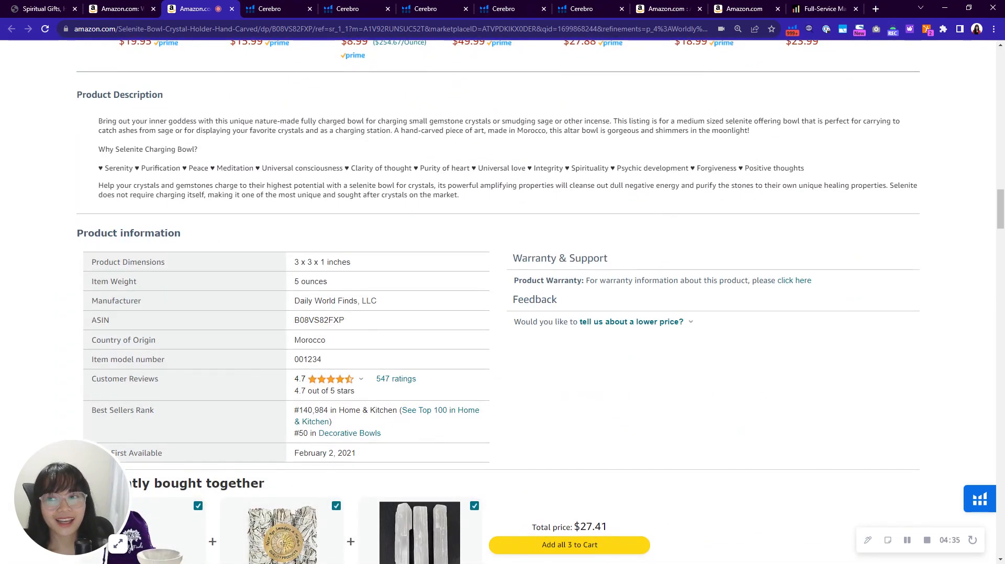
drag(97, 120, 459, 195)
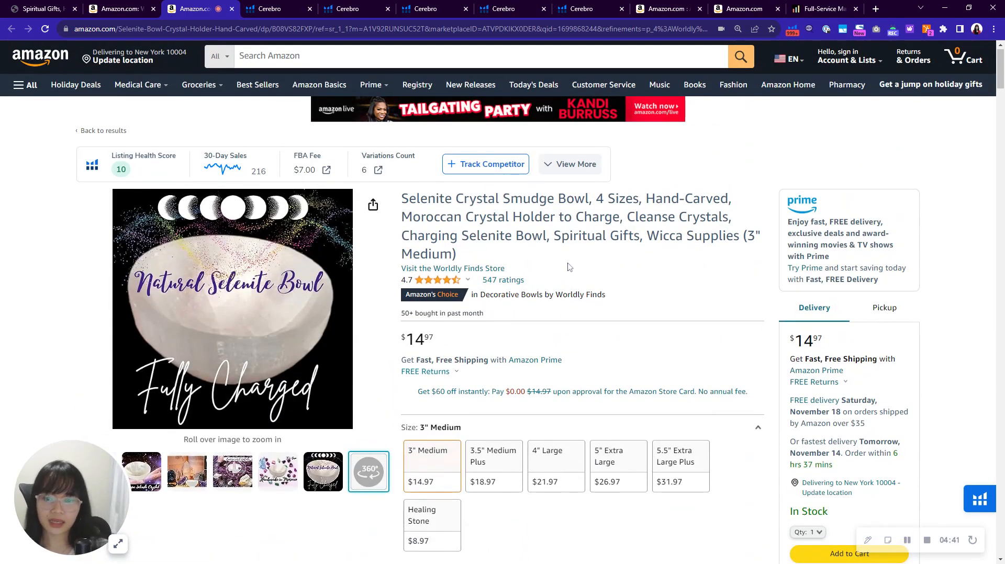
Step: Open the Worldly Finds brand store and scroll down through its storefront
click(452, 268)
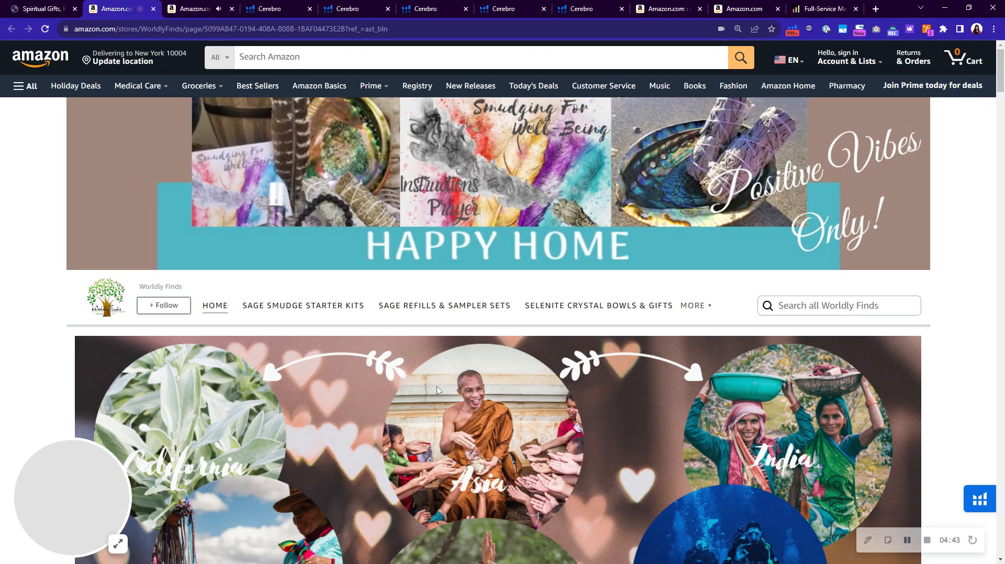
scroll(down, 3)
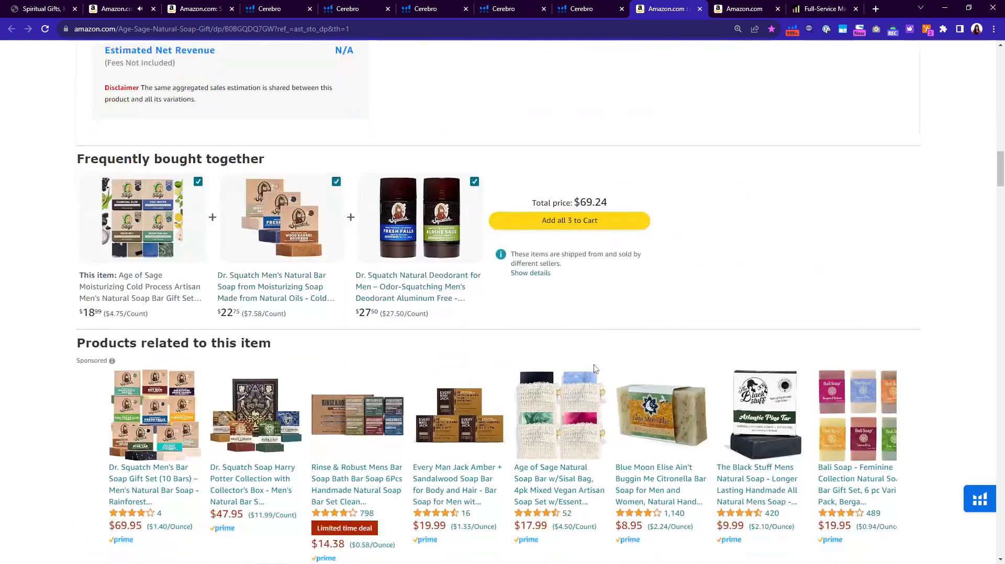
scroll(down, 3)
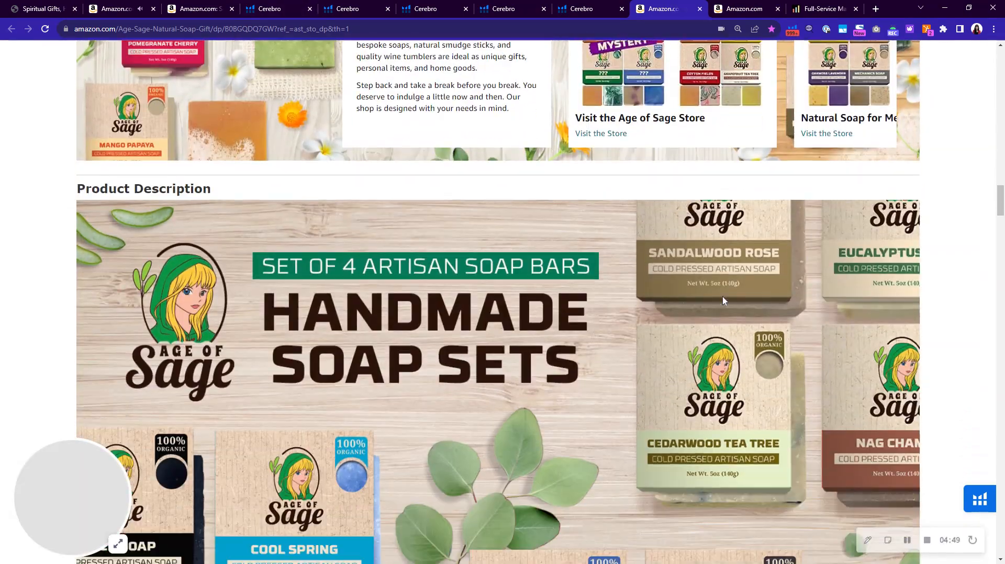
scroll(down, 3)
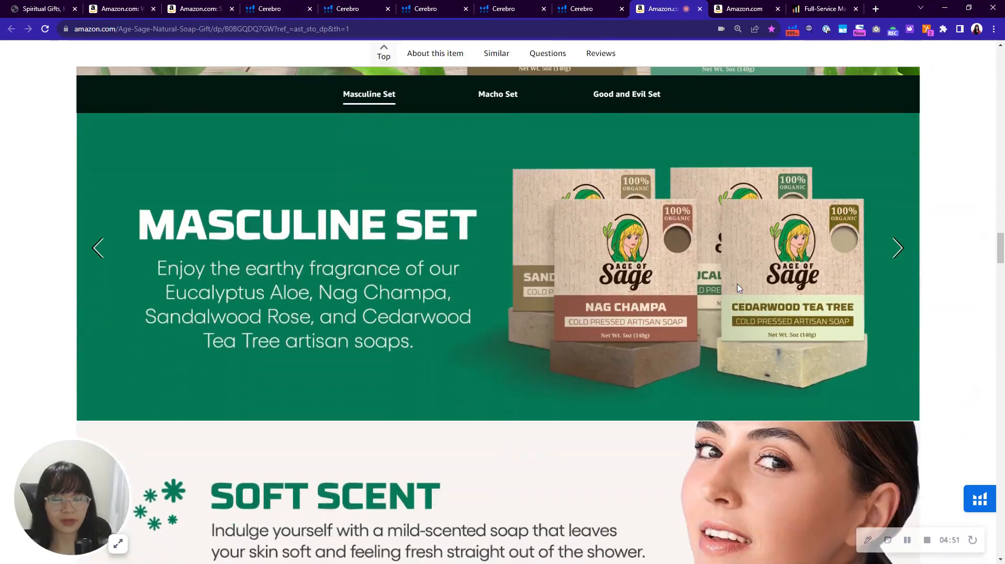
scroll(down, 3)
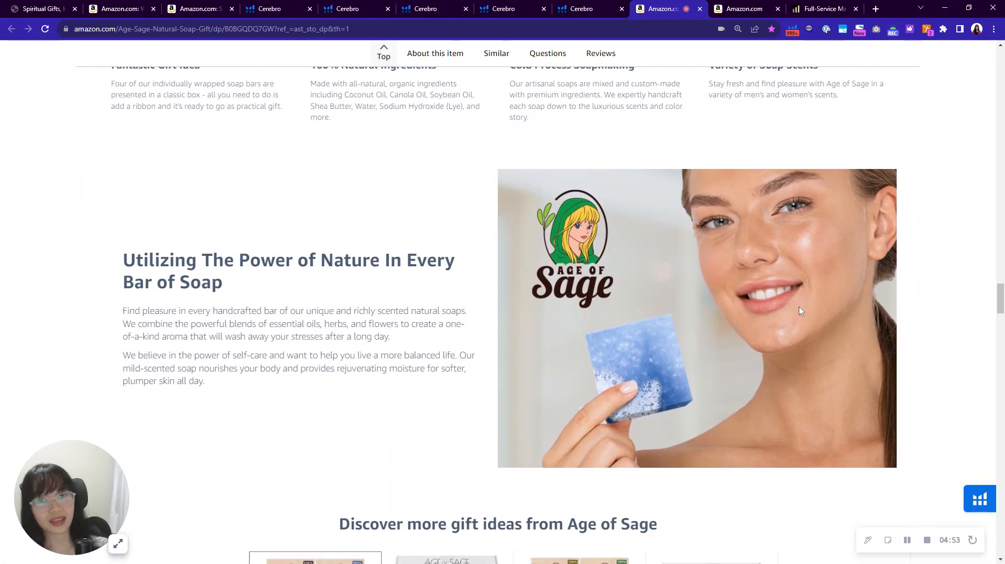
scroll(down, 3)
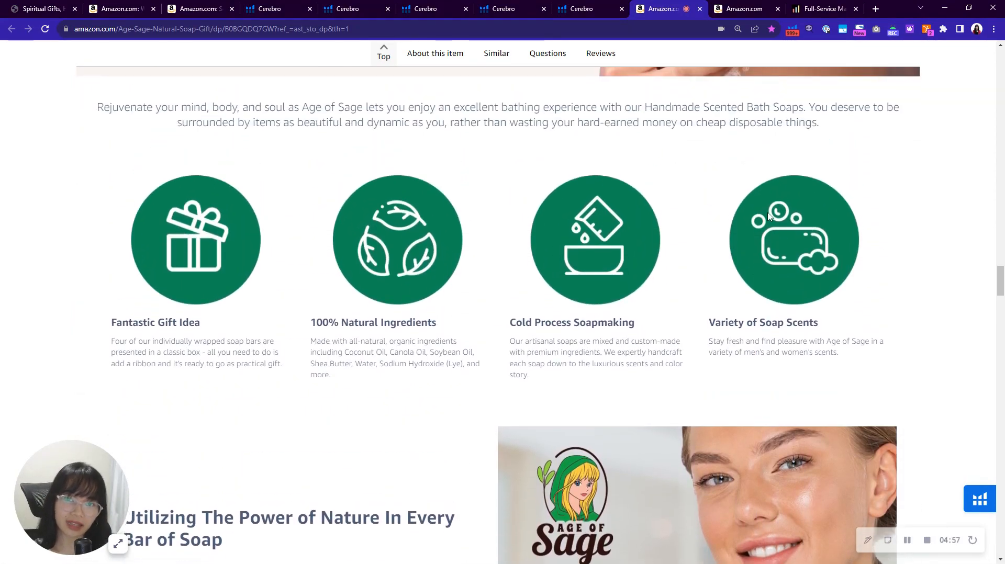
scroll(down, 3)
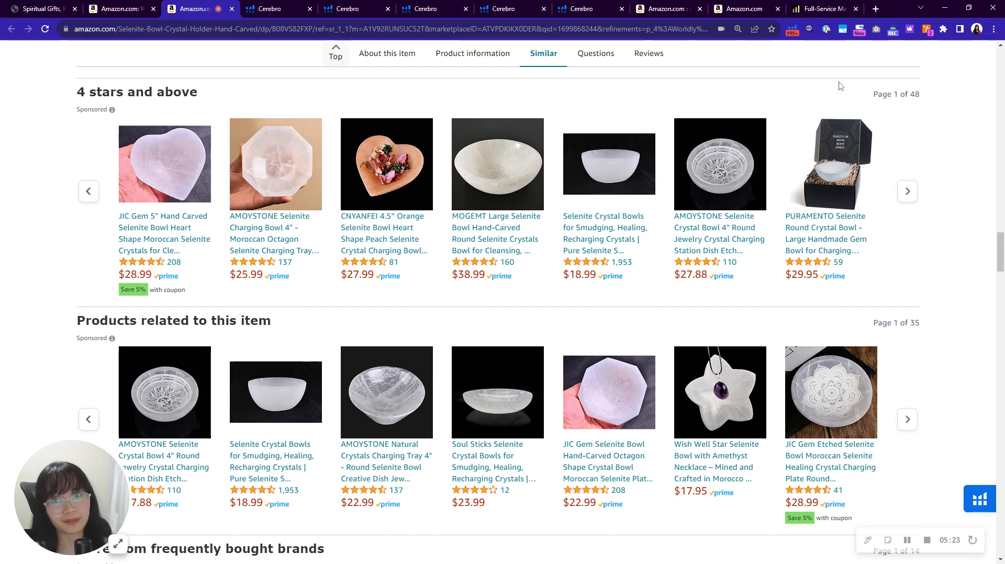
click(823, 9)
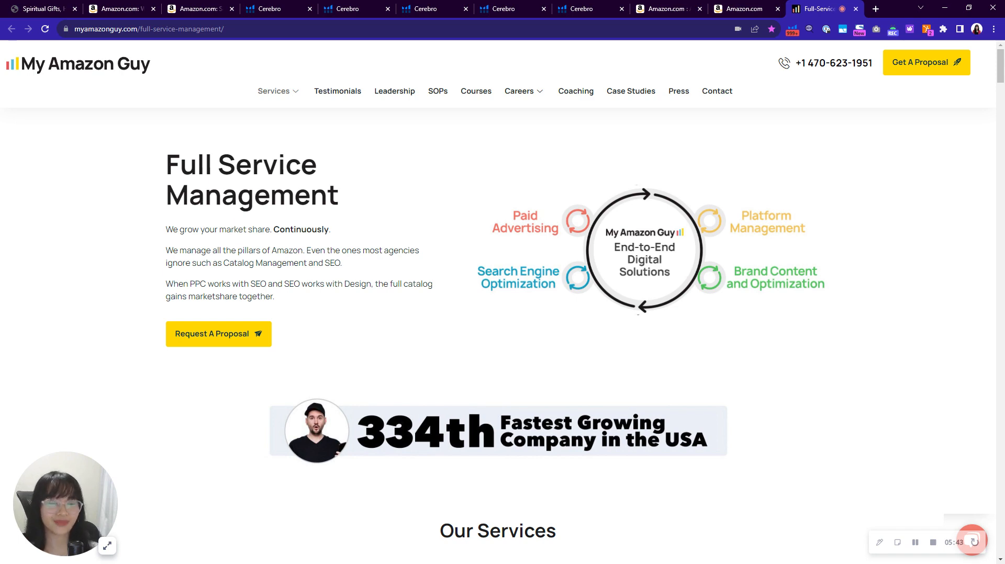
Step: Scroll through Our Services and the catalog sections down to the page footer
scroll(down, 3)
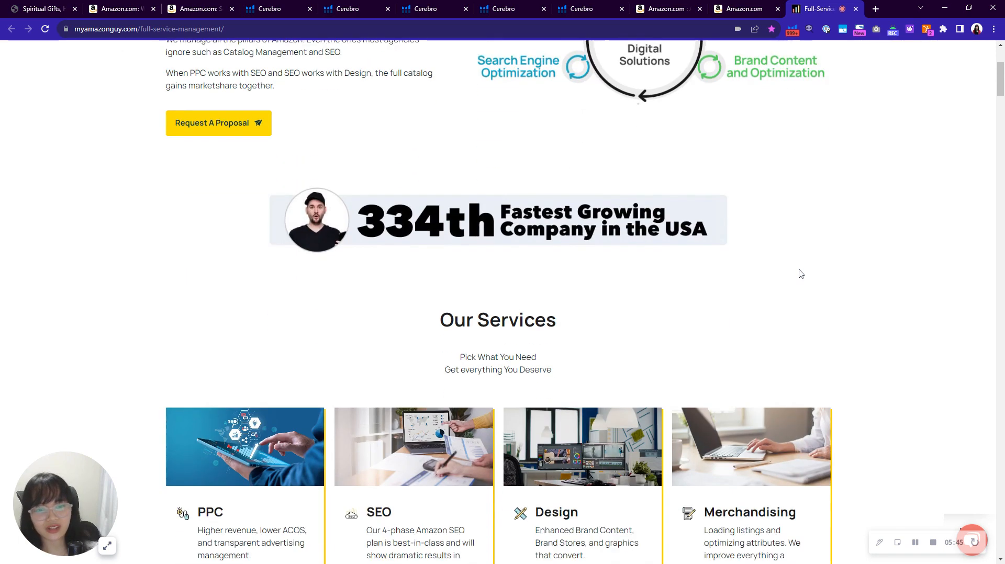
scroll(down, 3)
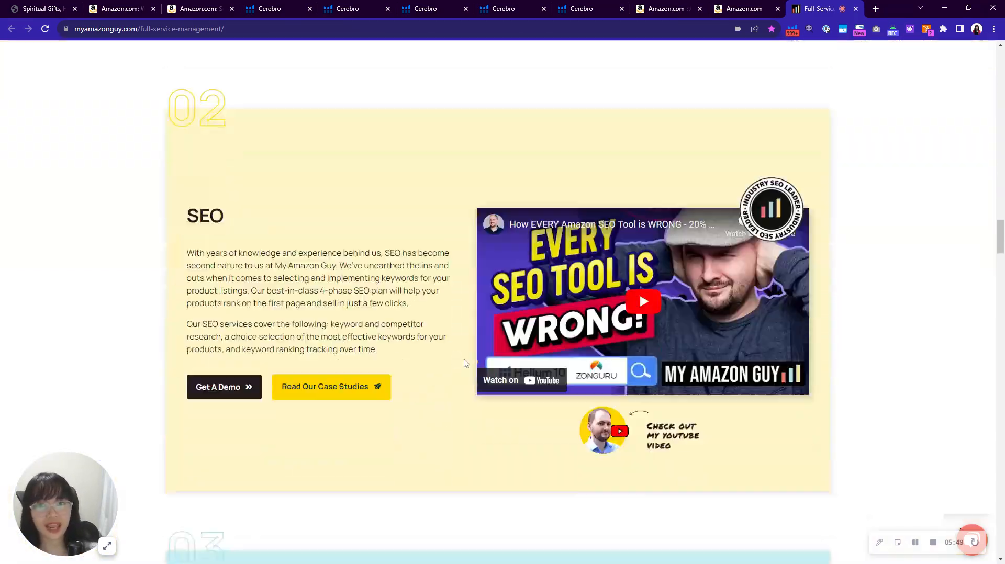
scroll(down, 3)
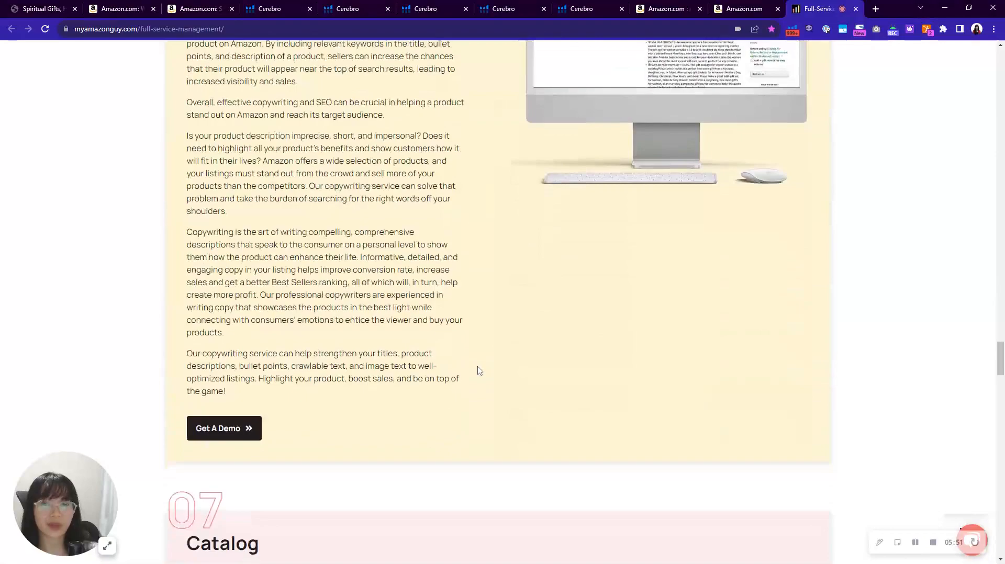
scroll(down, 3)
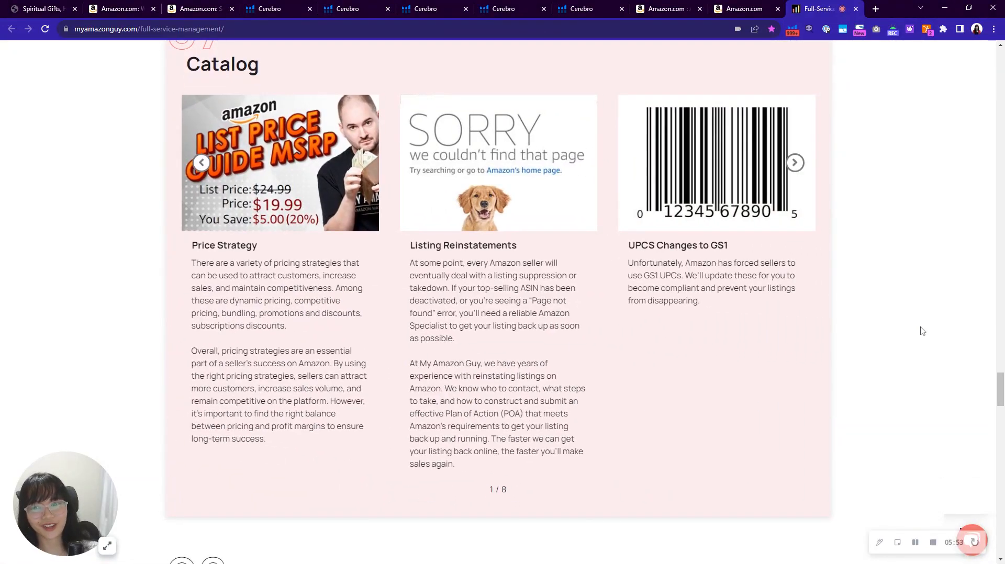
scroll(down, 3)
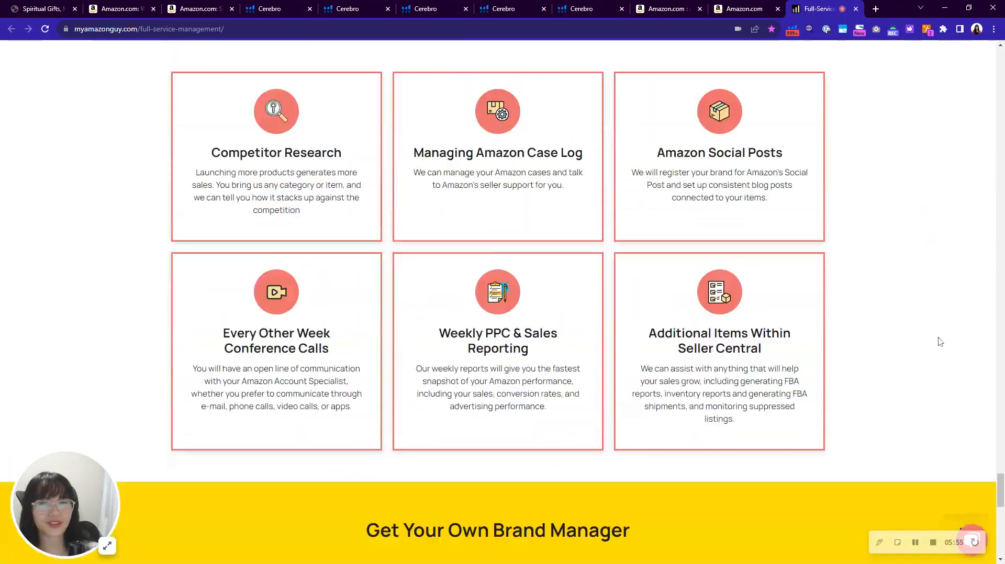
scroll(down, 3)
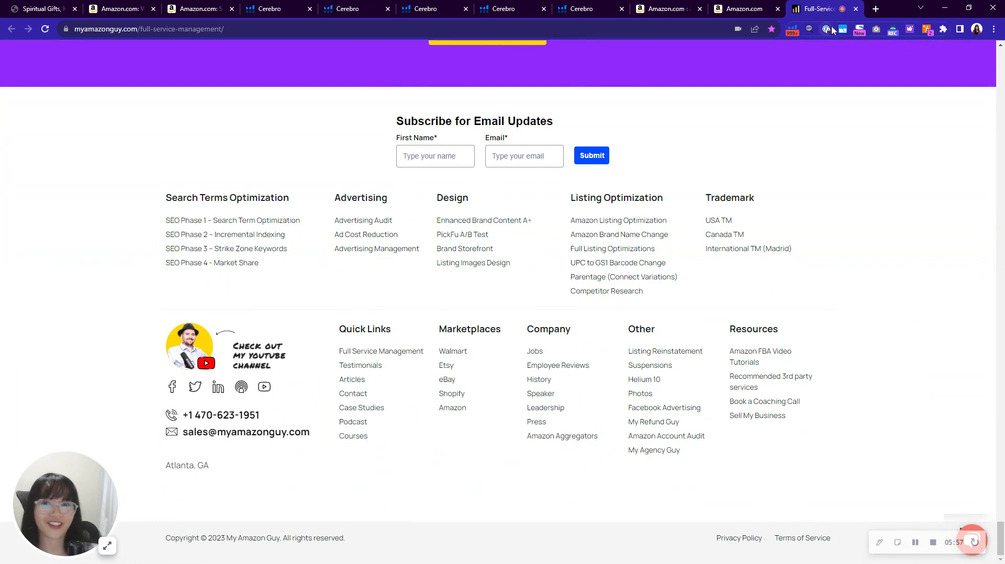